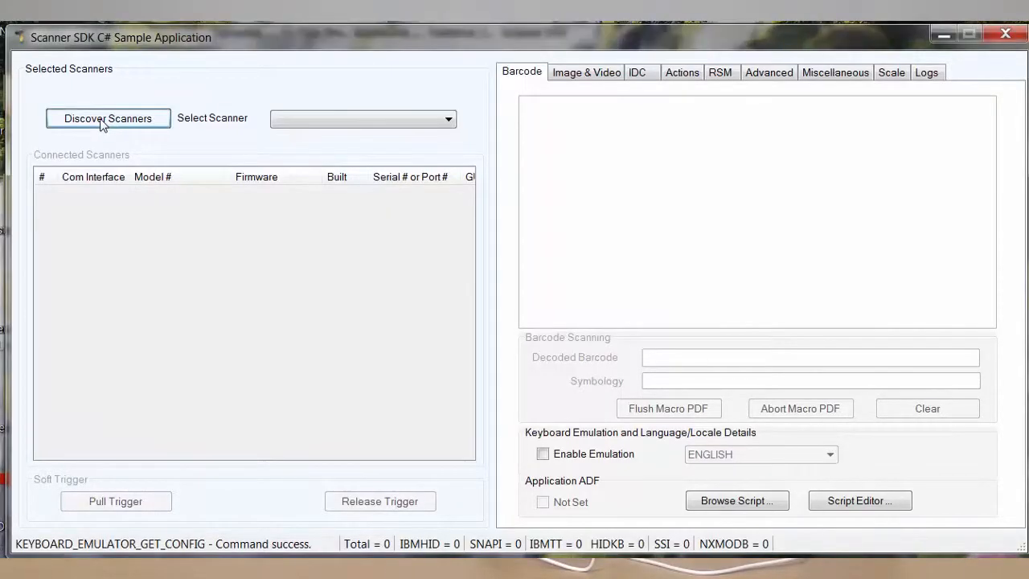
Discover the connected RFD8500 scanner and go to the Advanced firmware operations page.
left_click(108, 119)
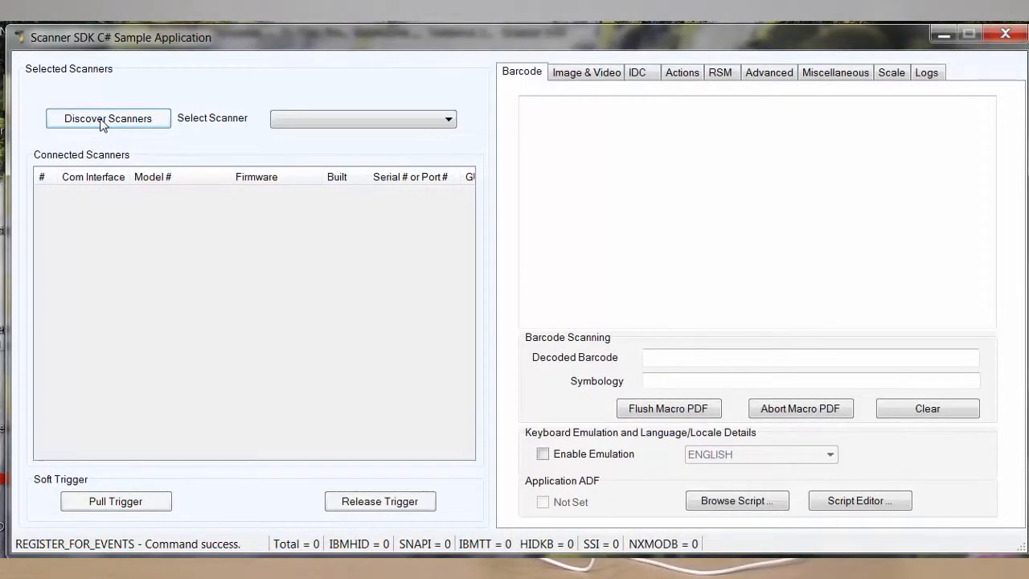
left_click(108, 119)
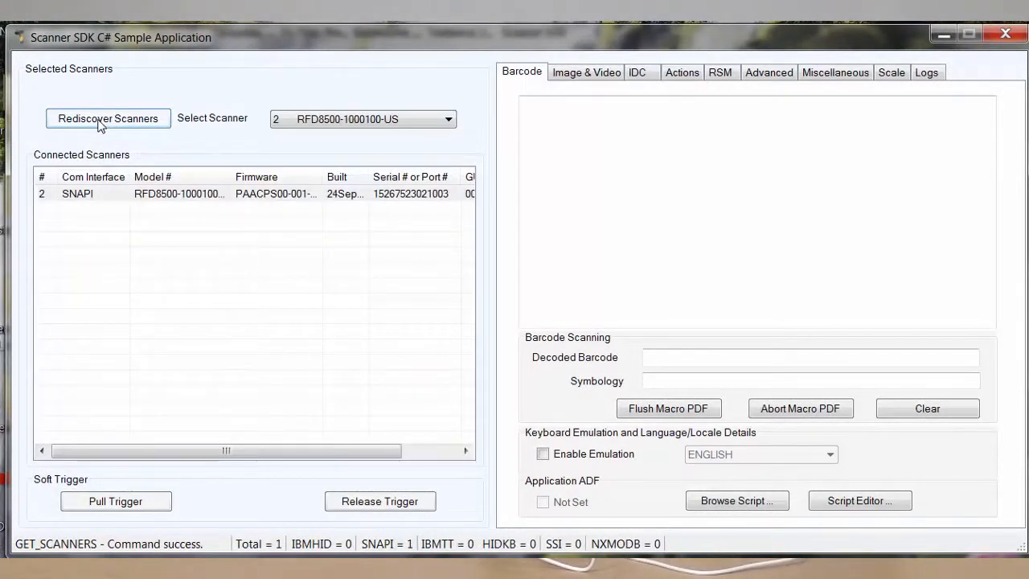
mouse_move(722, 92)
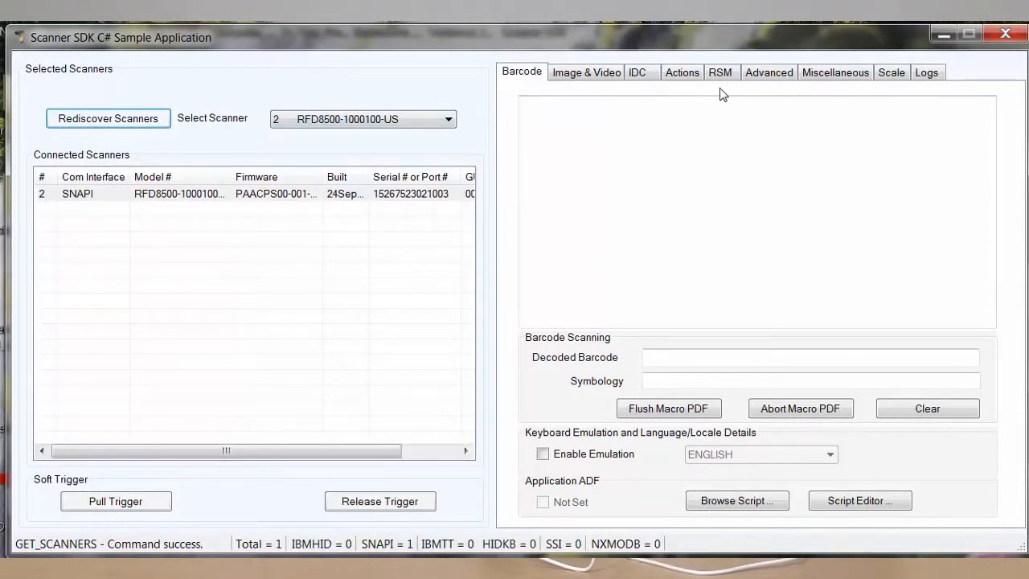
left_click(768, 73)
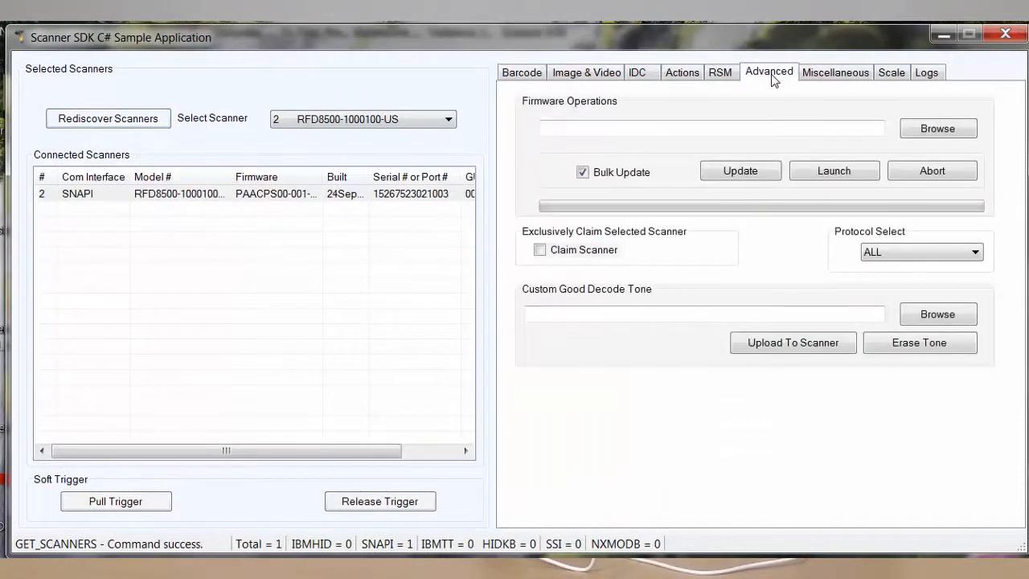
mouse_move(830, 106)
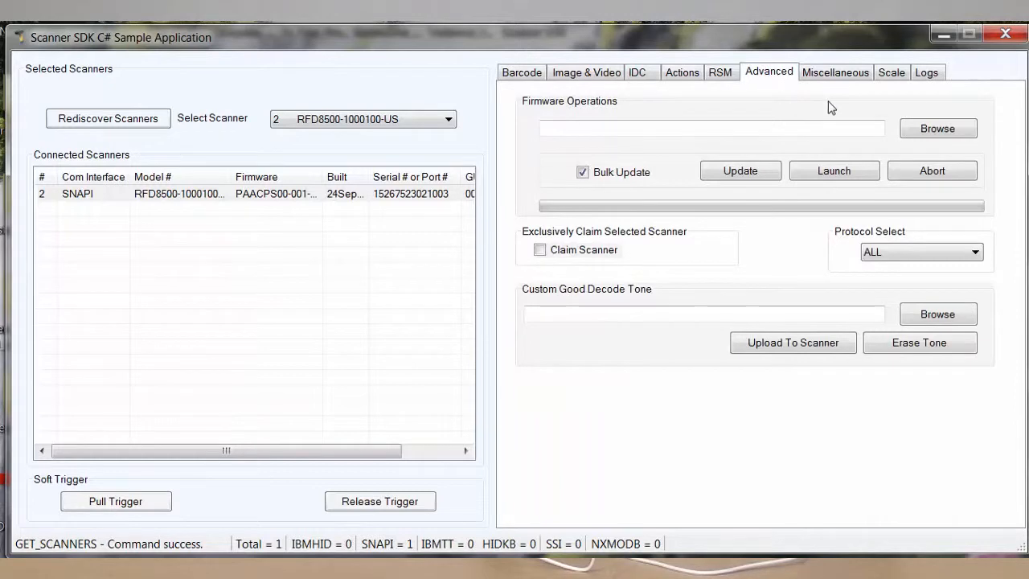
Load the PAACPS00-001-R80D0.DAT firmware file and start the firmware update.
left_click(938, 129)
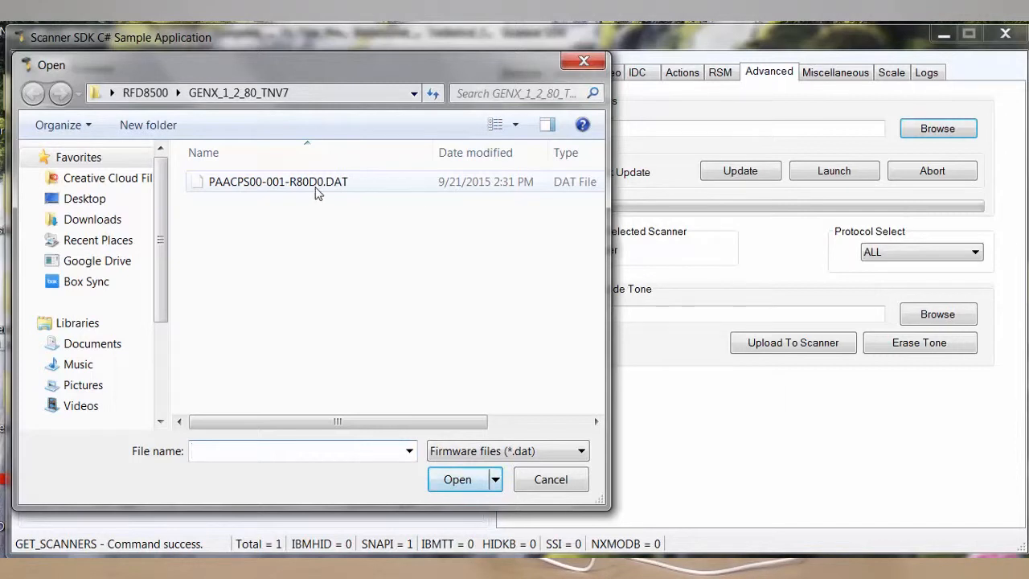
left_click(277, 180)
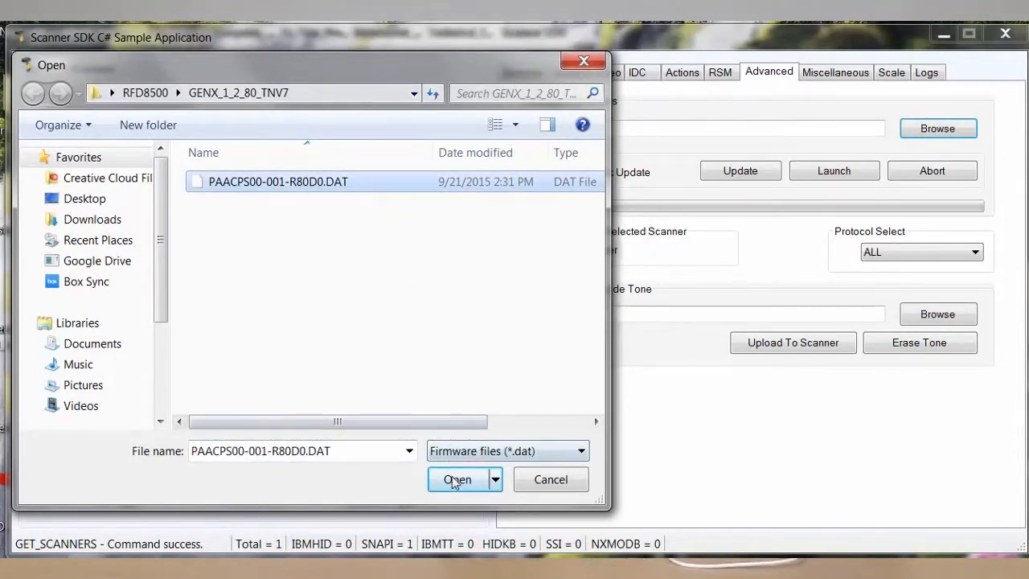
left_click(457, 480)
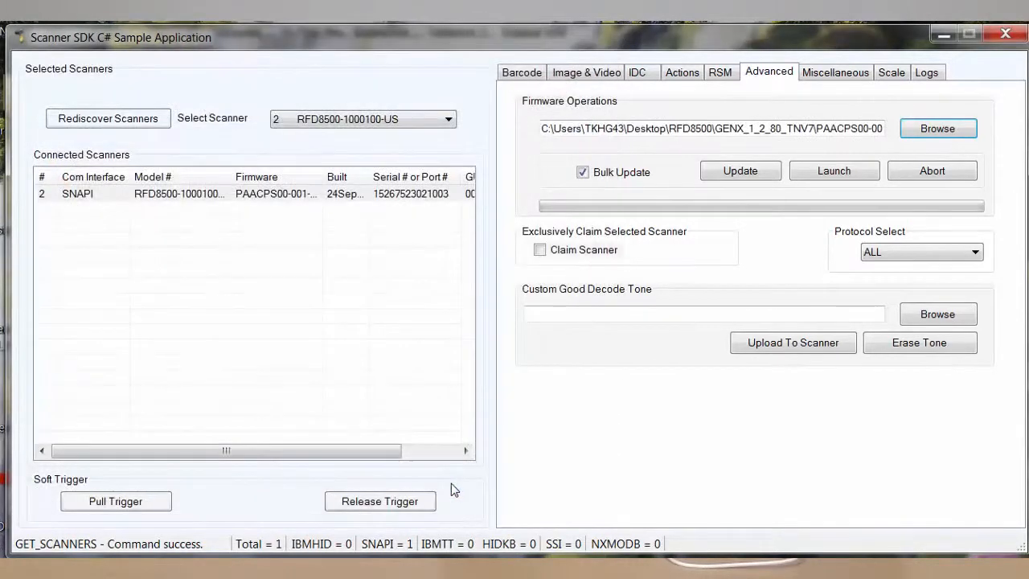
left_click(740, 171)
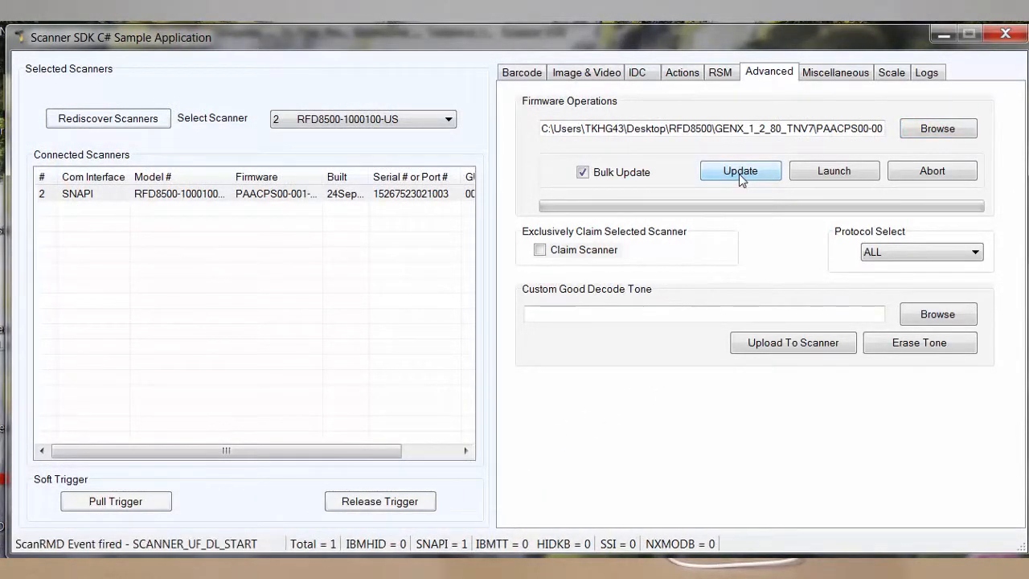